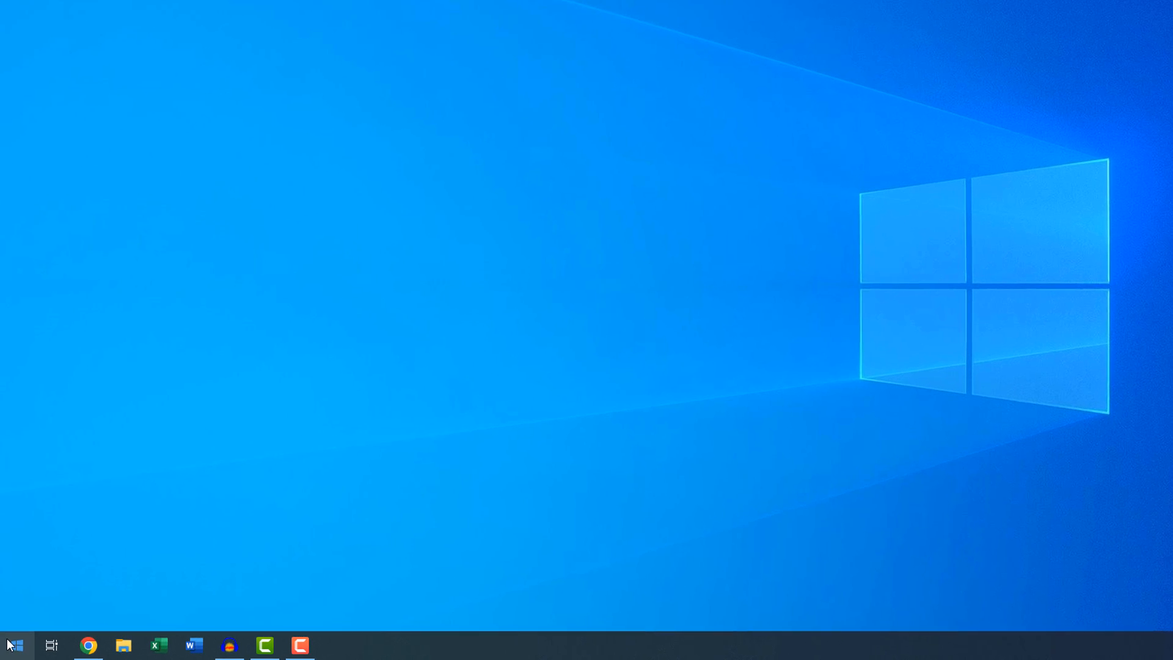
- Show the Start menu's power choices: Sleep, Shut down and Restart
{"action": "left_click", "coordinate": [14, 645]}
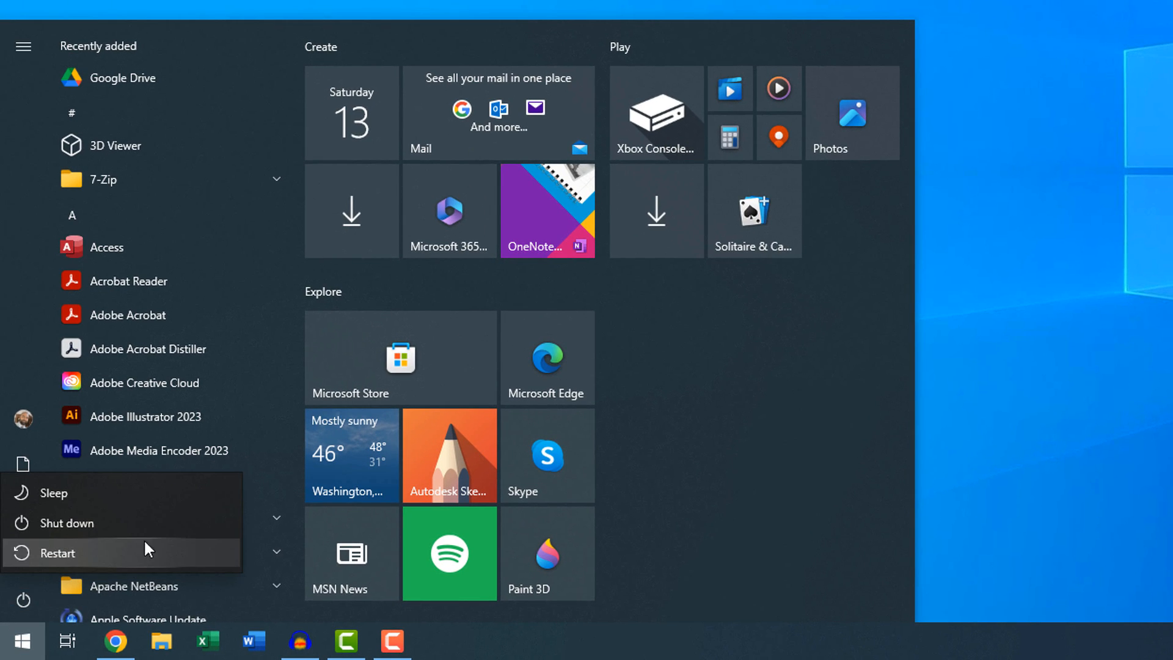
{"action": "mouse_move", "coordinate": [180, 522]}
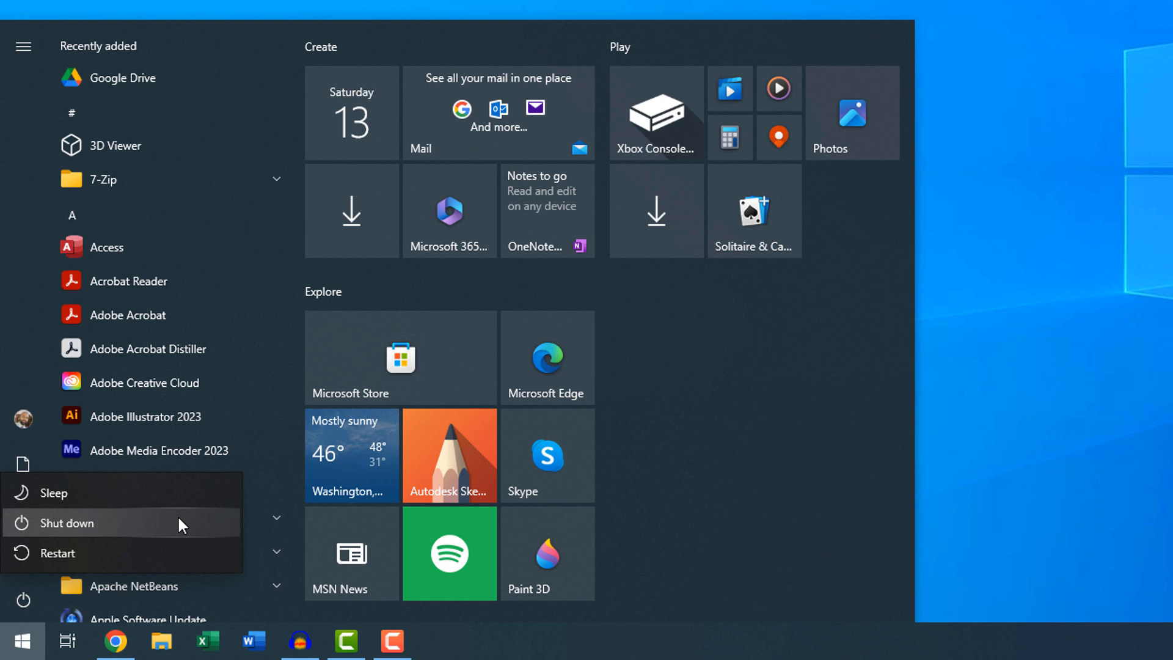
{"action": "mouse_move", "coordinate": [182, 522]}
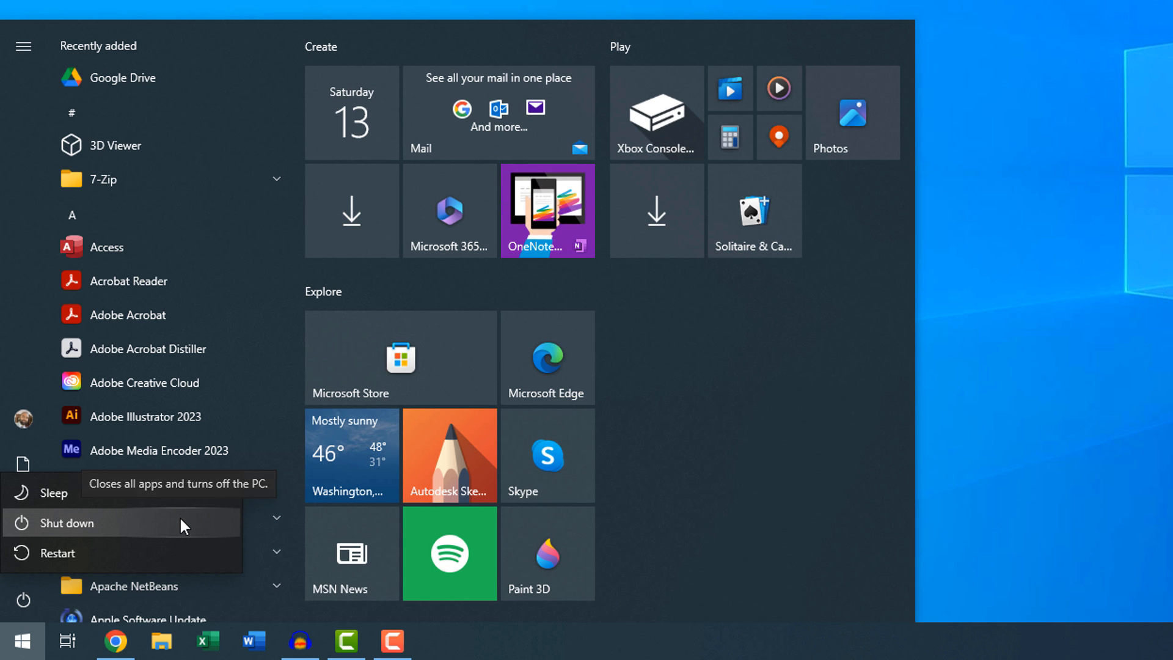
{"action": "mouse_move", "coordinate": [183, 521]}
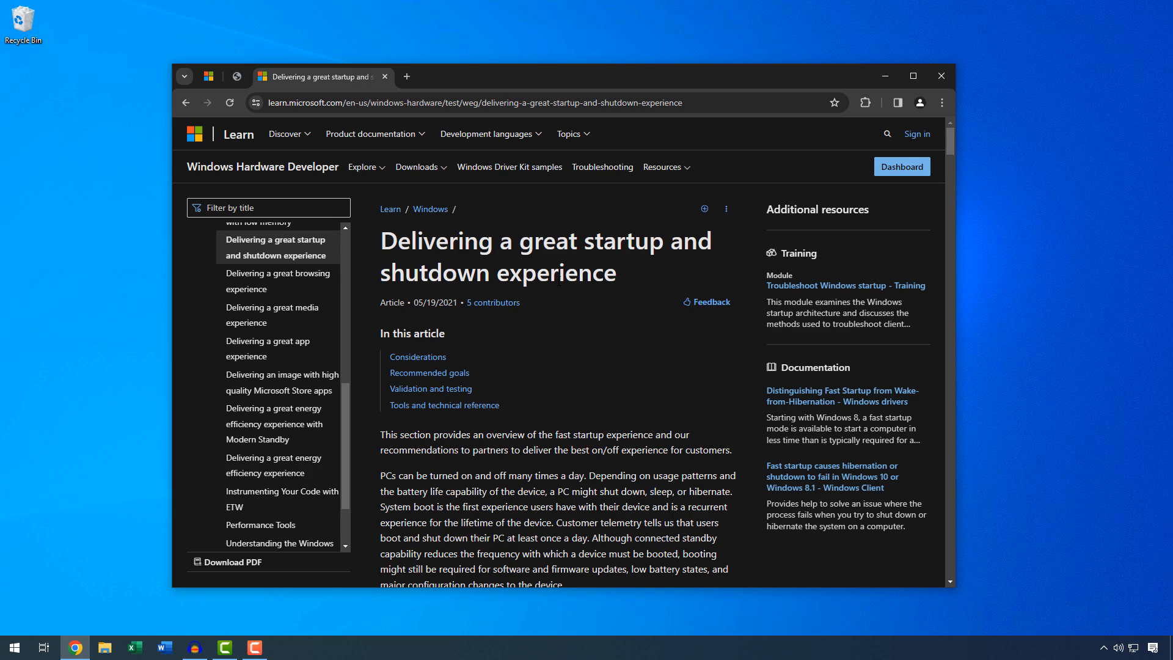
- Scroll the startup and shutdown article down to its Fast startup section and diagram
{"action": "scroll", "scroll_direction": "down", "scroll_amount": 3}
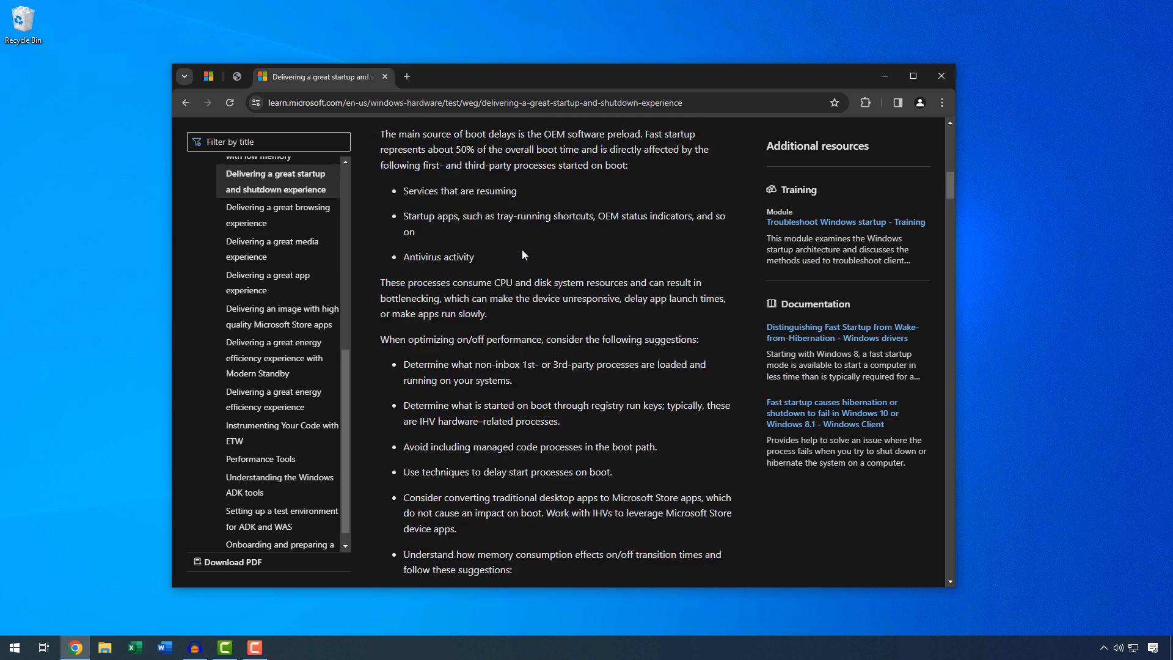
{"action": "scroll", "scroll_direction": "down", "scroll_amount": 3}
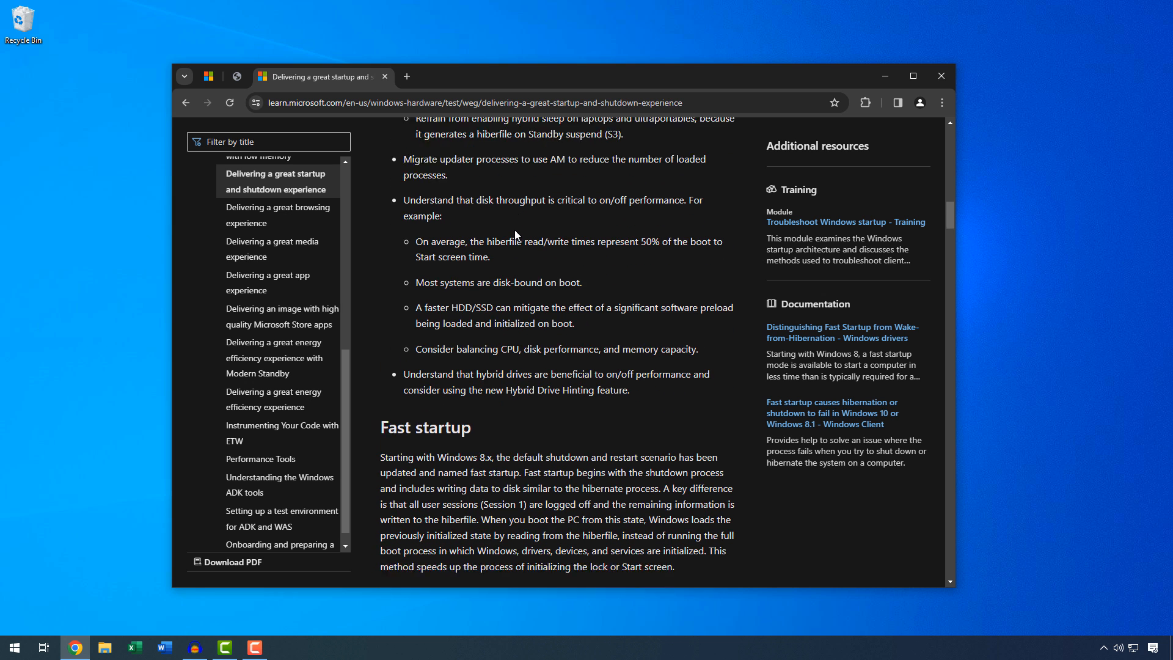
{"action": "scroll", "scroll_direction": "down", "scroll_amount": 3}
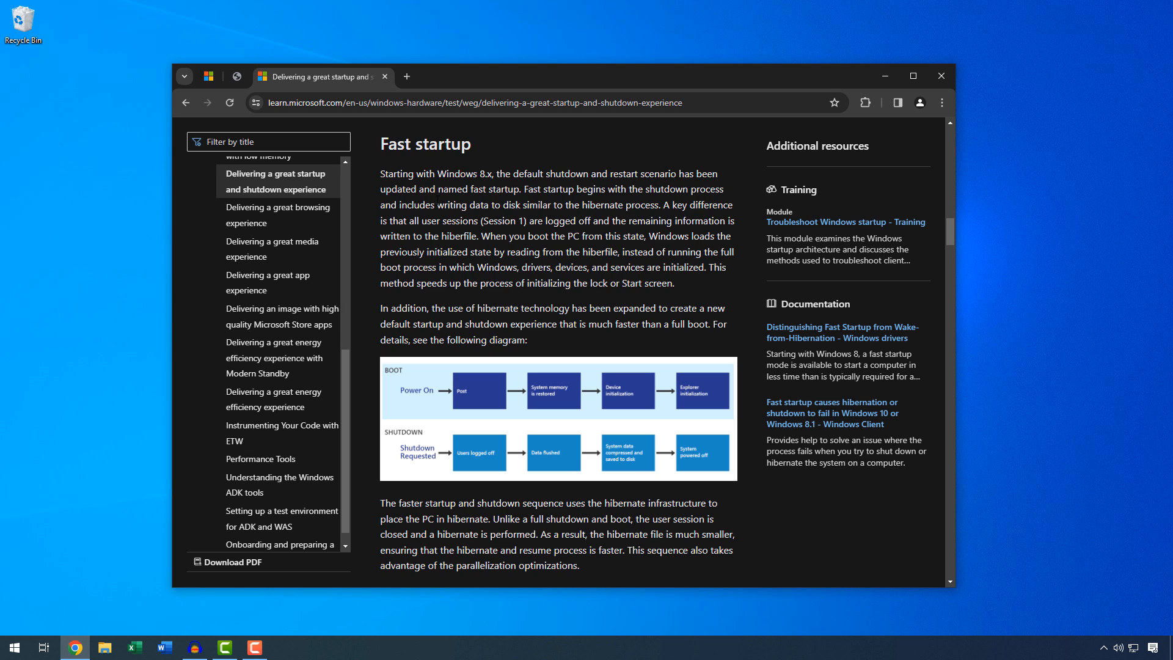
{"action": "mouse_move", "coordinate": [461, 210]}
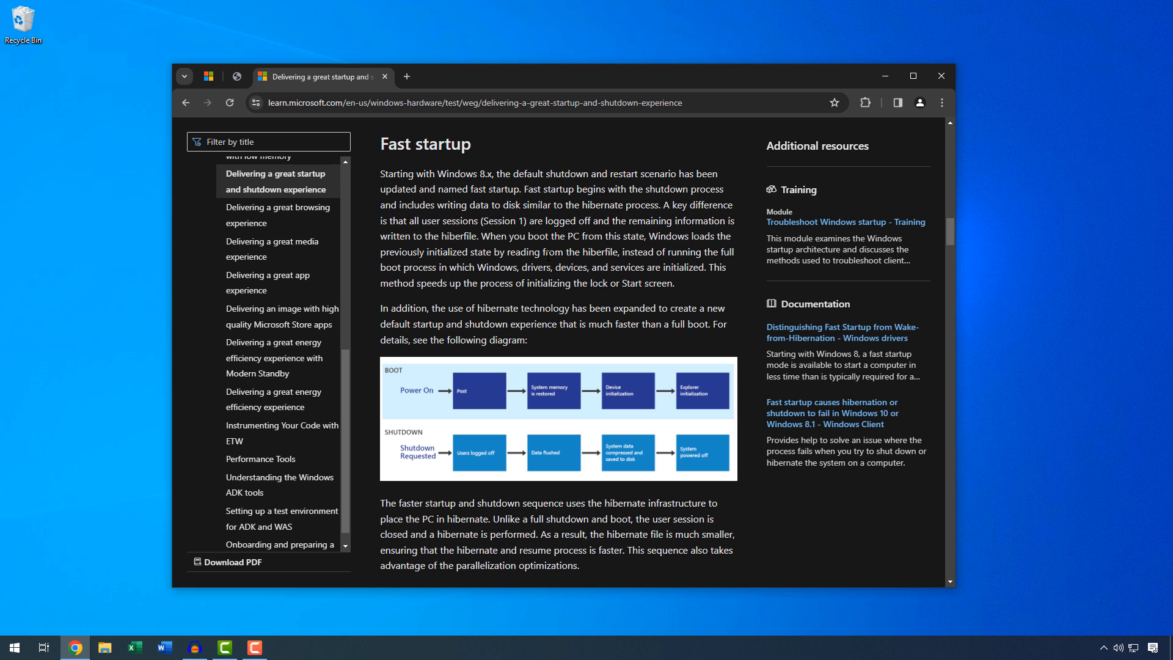
{"action": "mouse_move", "coordinate": [547, 254]}
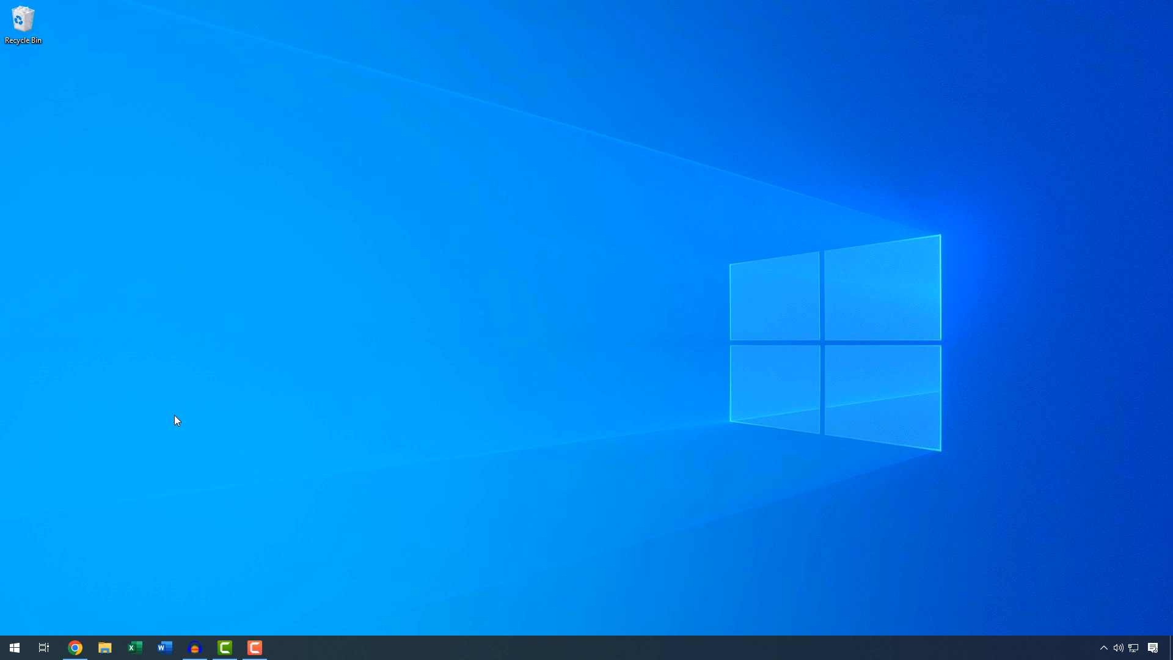
{"action": "mouse_move", "coordinate": [198, 601]}
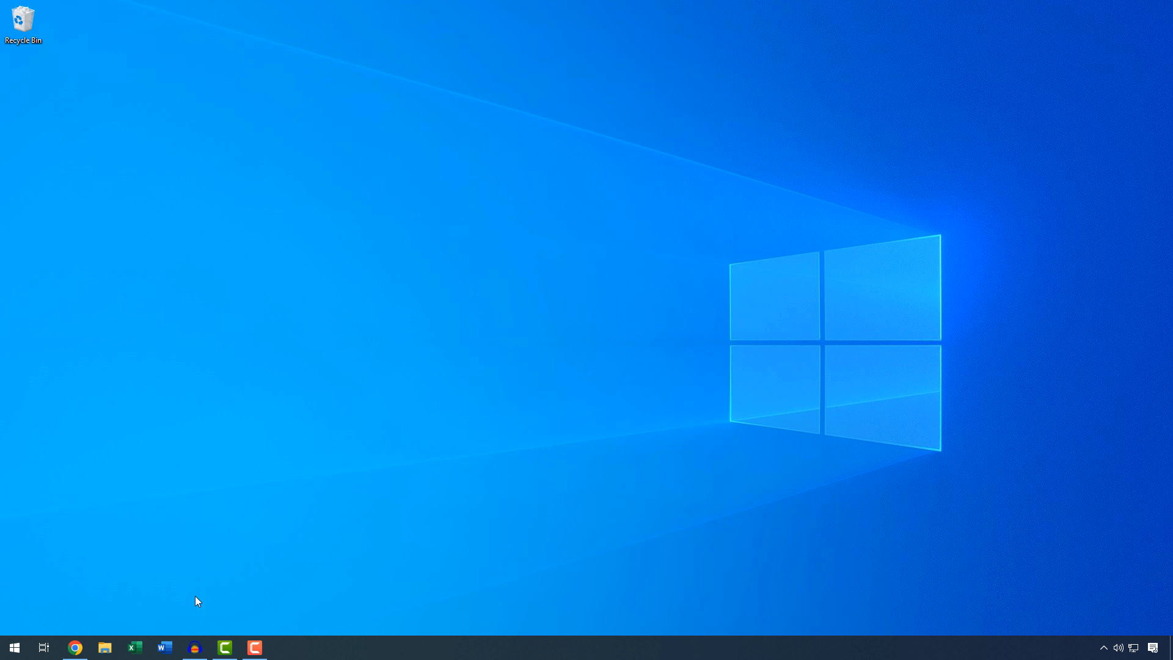
- Show the Start menu's Sleep and Shut down power choices again
{"action": "left_click", "coordinate": [14, 648]}
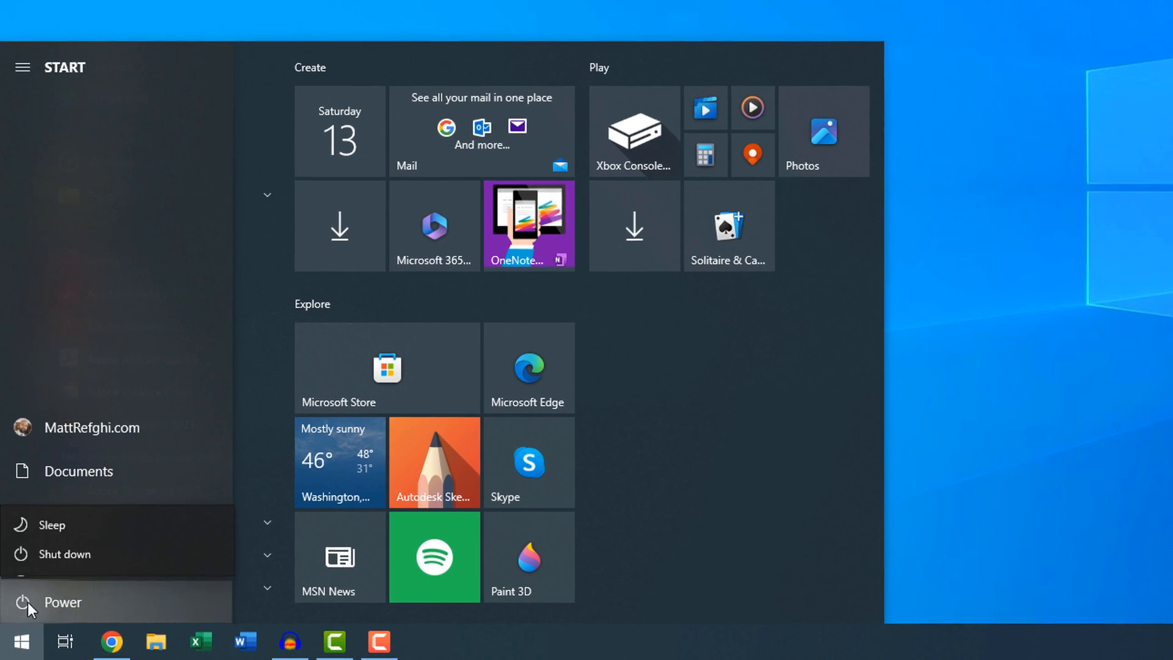